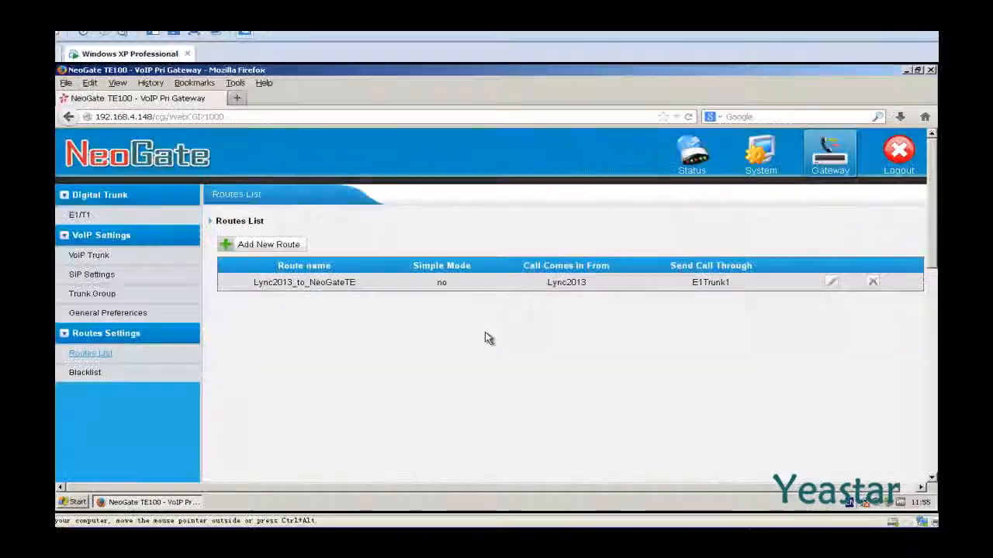
mouse_move(475, 332)
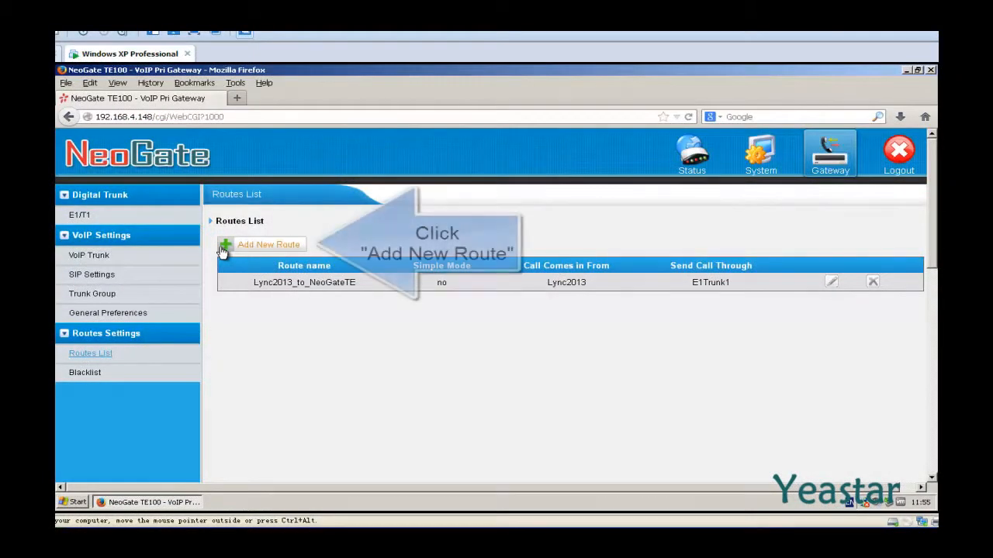
Start a new route from the Routes List with Add New Route
left_click(268, 244)
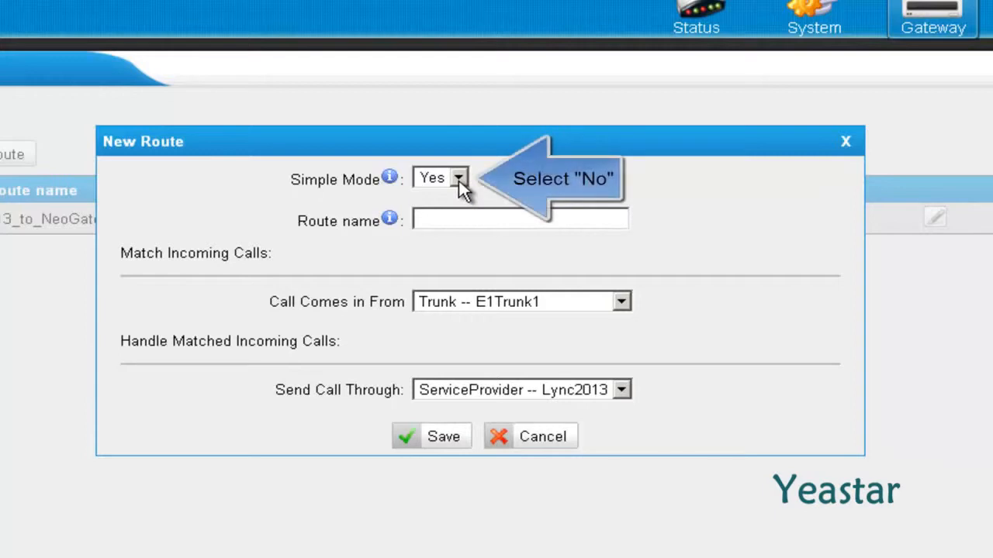
Set Simple Mode to No and name the route NeoGateTE_to_Lync2013
left_click(441, 178)
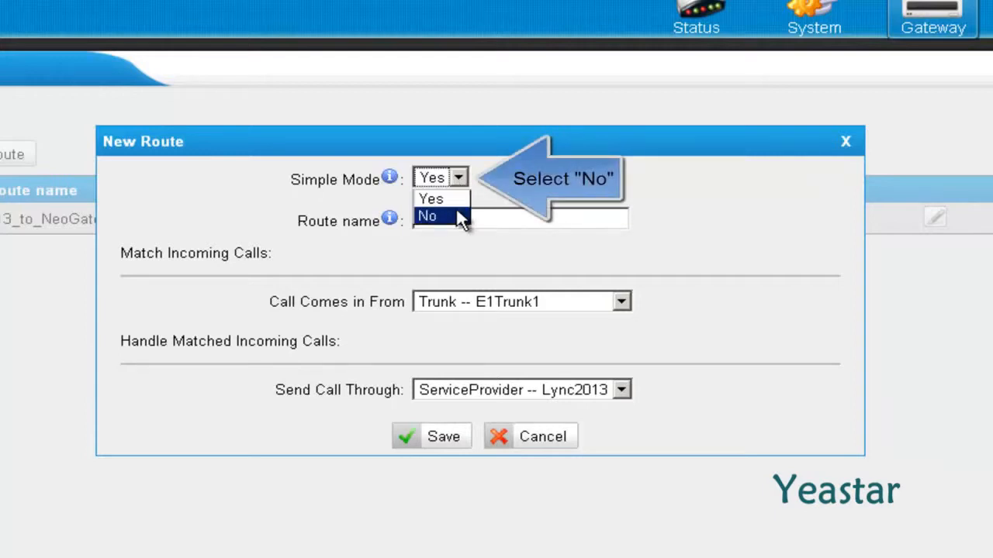
left_click(428, 216)
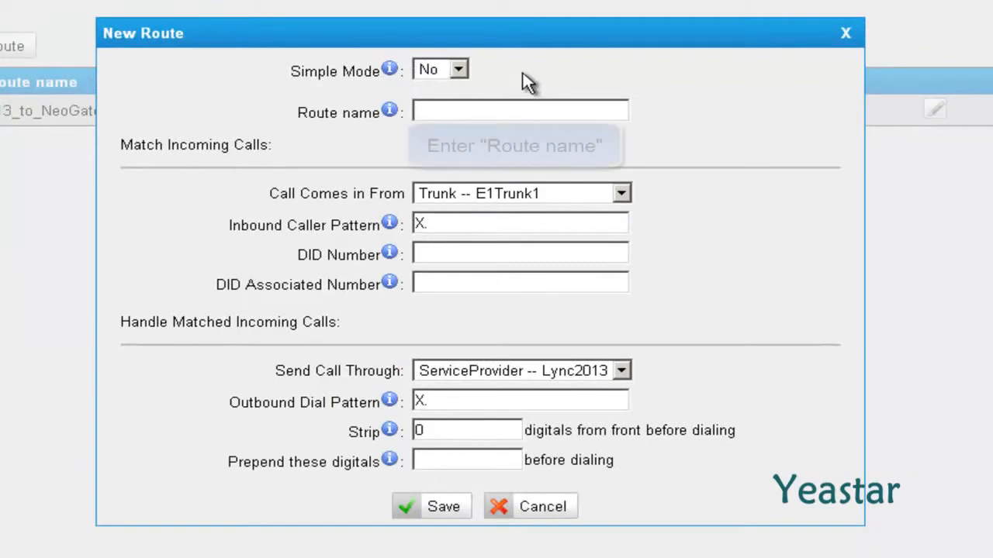
type("N")
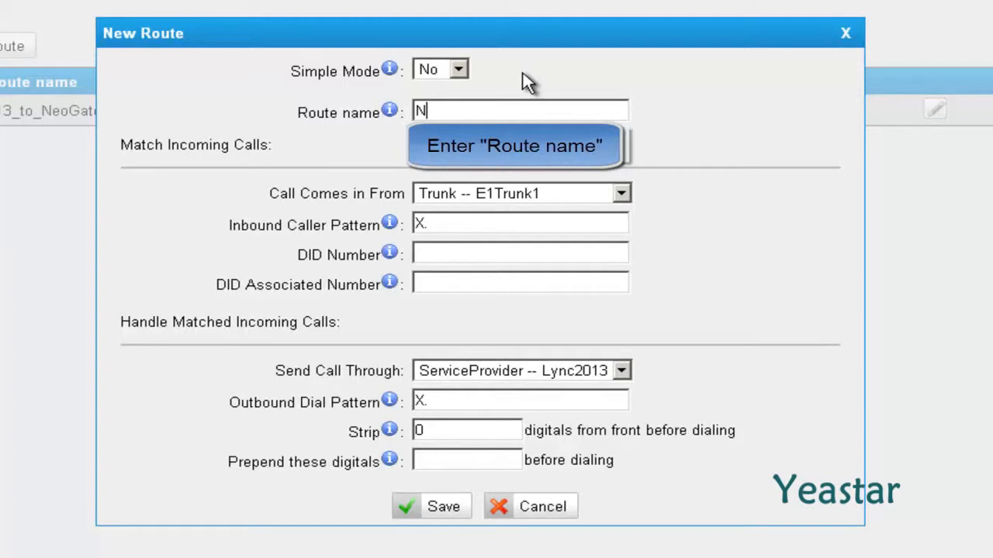
type("eoGateTE_to")
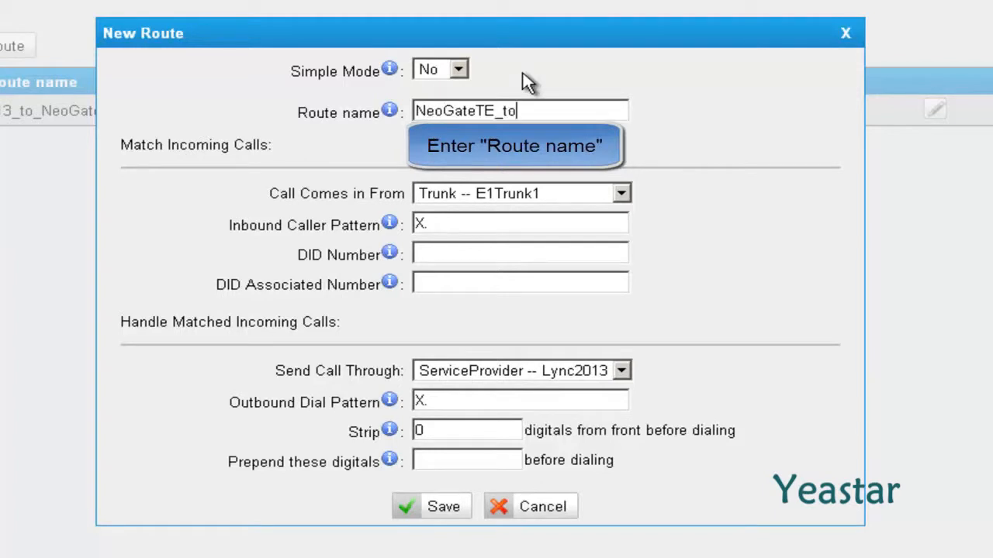
type("Ly")
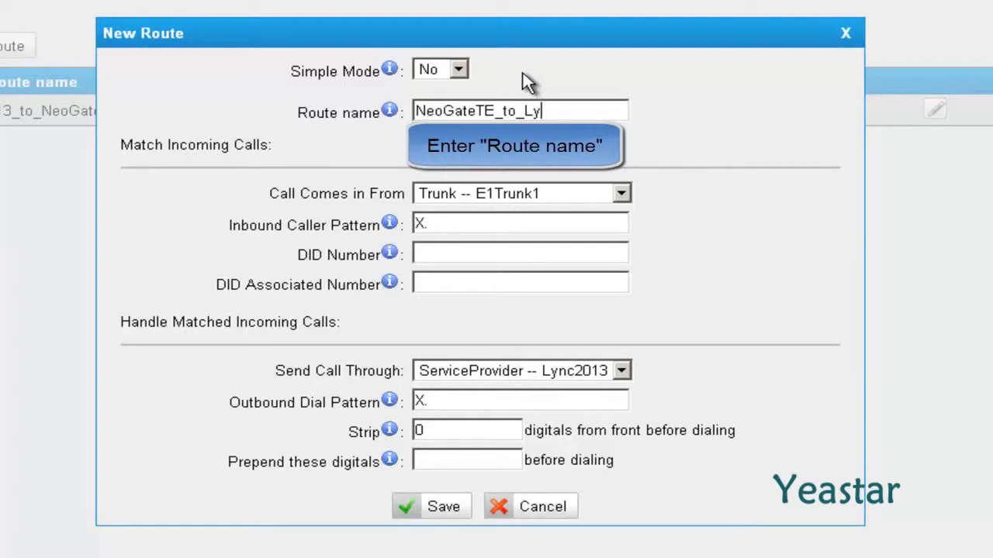
type("nc2013")
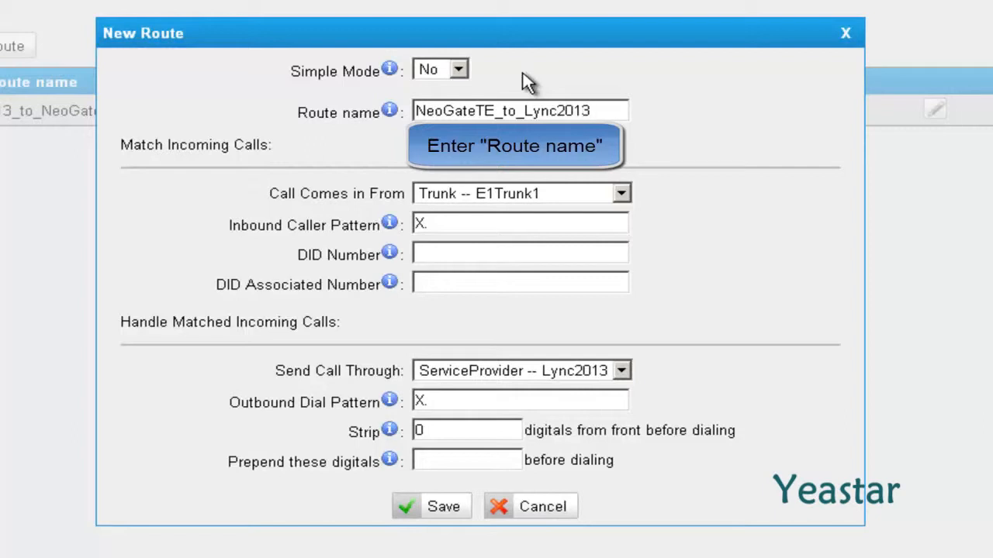
left_click(520, 110)
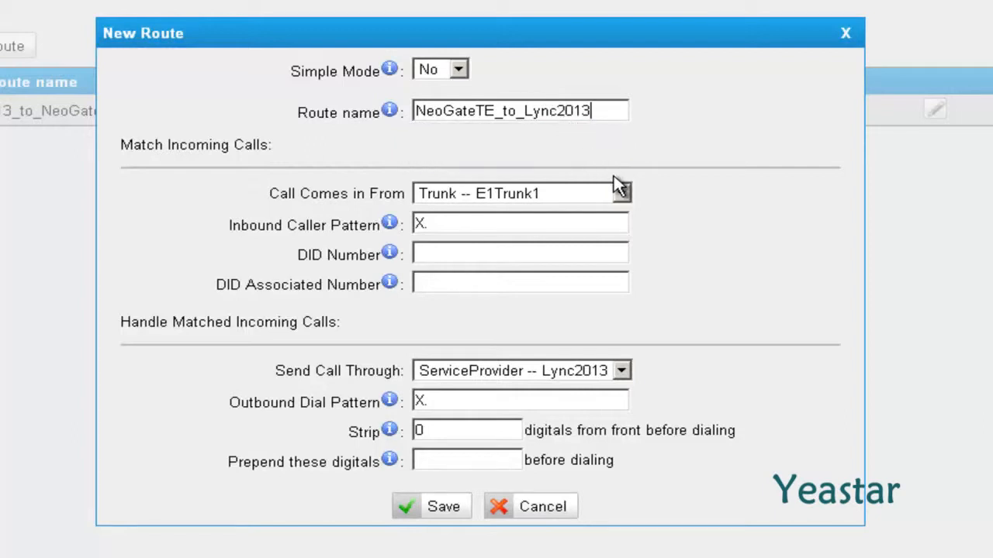
Take calls from Trunk -- E1Trunk1 with DID Number X. and DID Associated Number 900
left_click(620, 193)
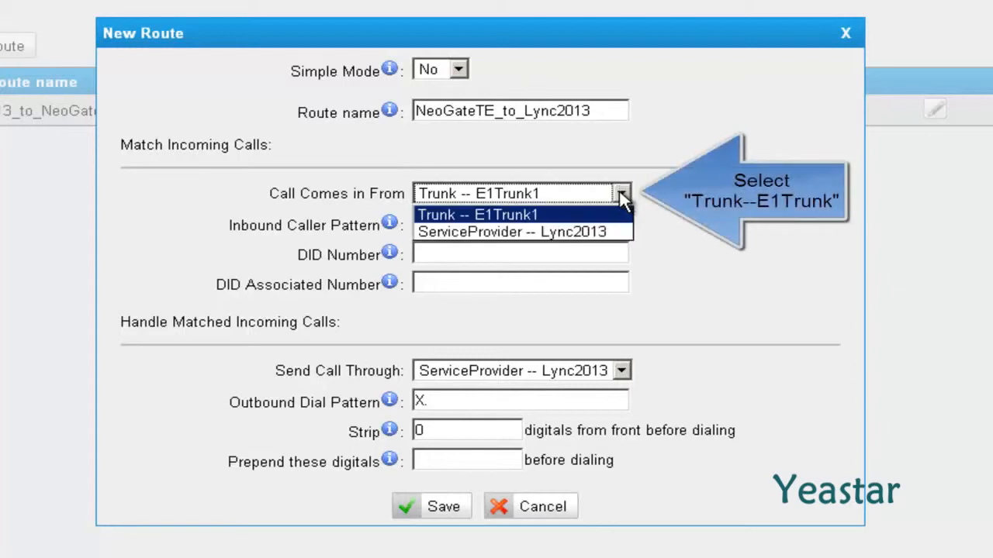
mouse_move(609, 221)
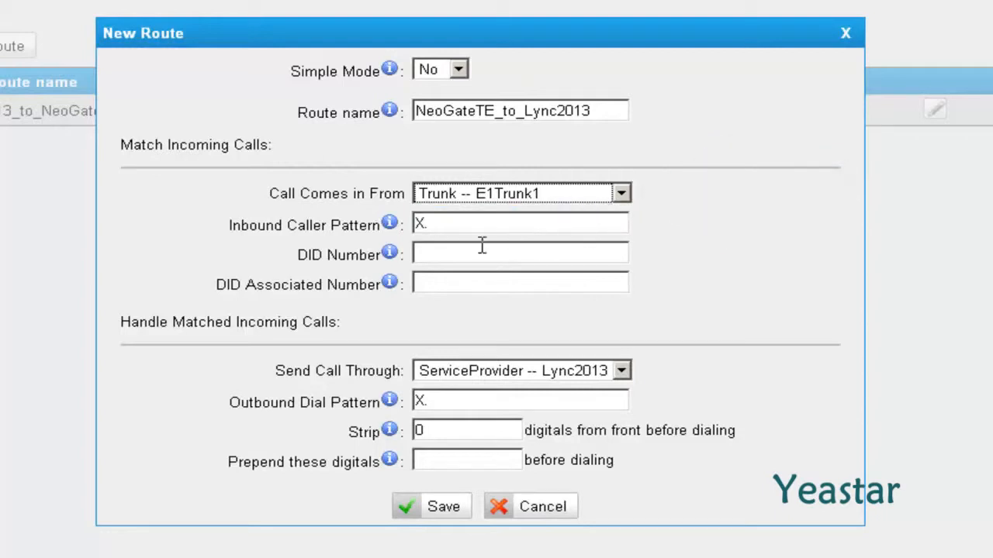
left_click(520, 252)
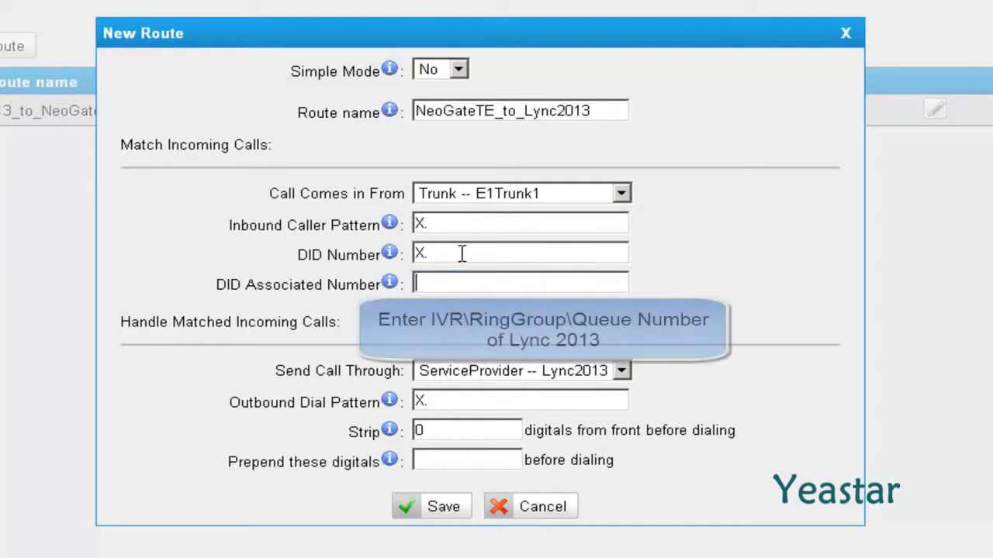
type("90")
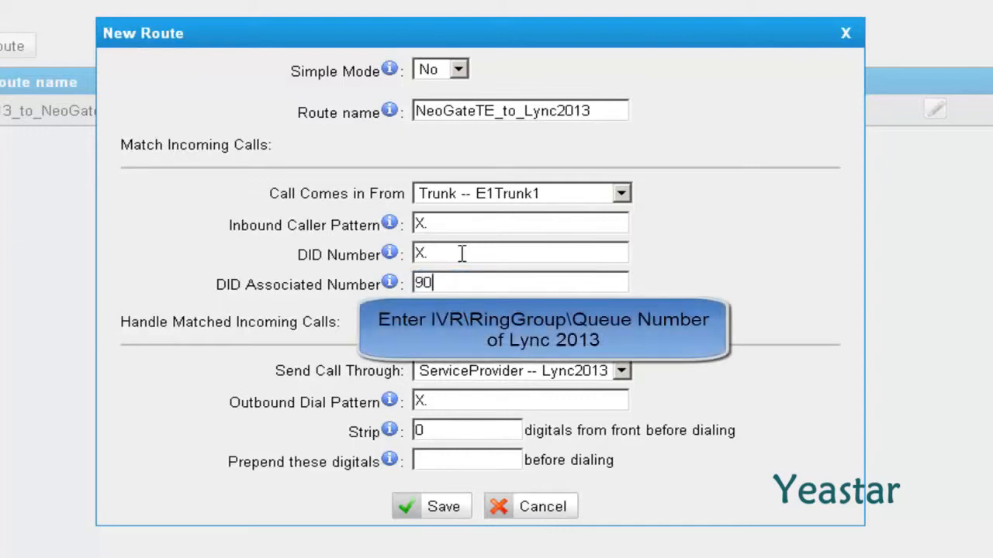
type("0")
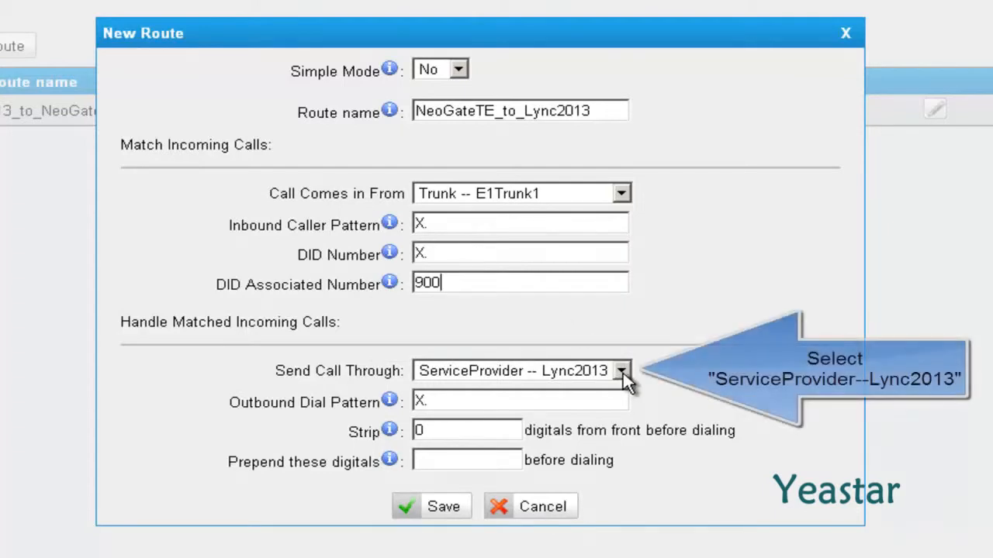
Send calls through ServiceProvider -- Lync2013, prepend '+', and save the route
left_click(621, 370)
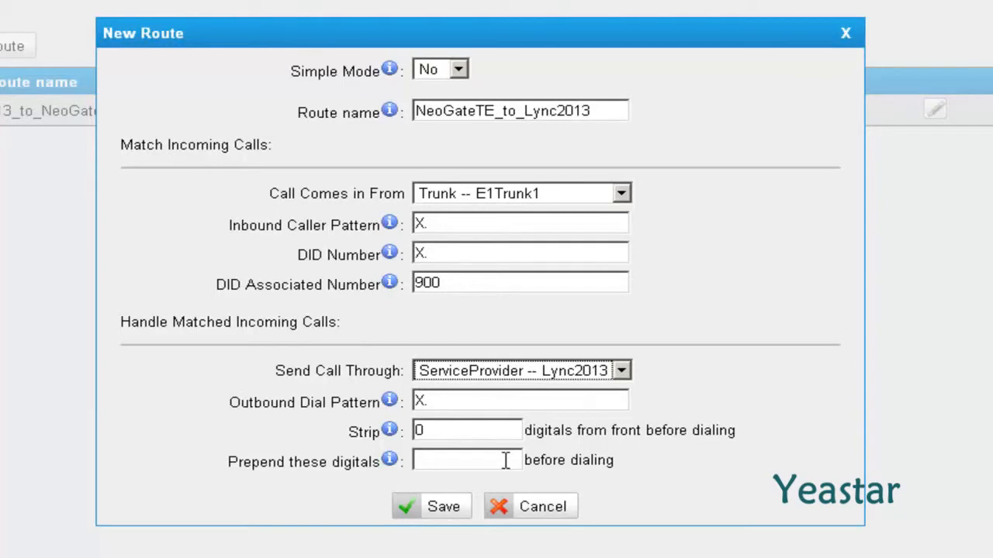
mouse_move(443, 506)
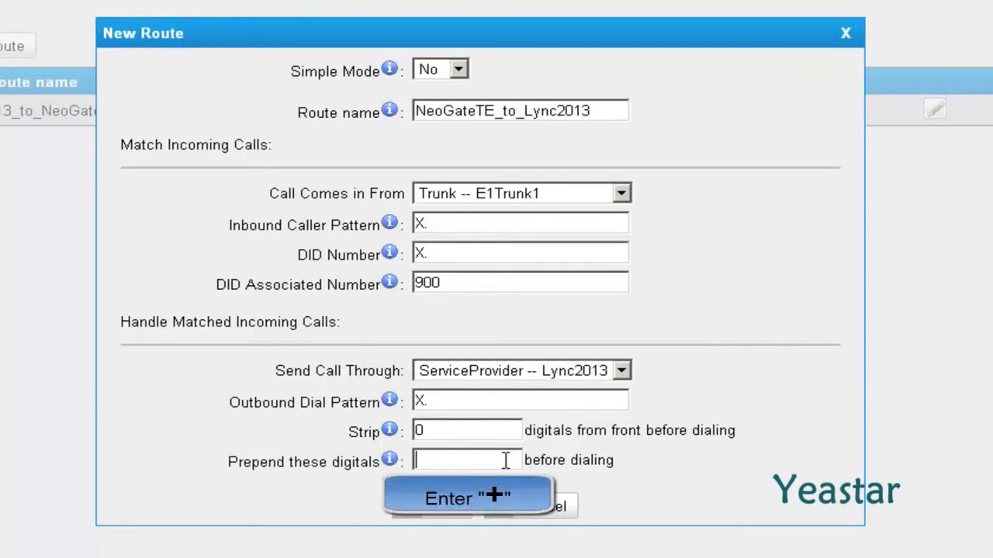
type("+")
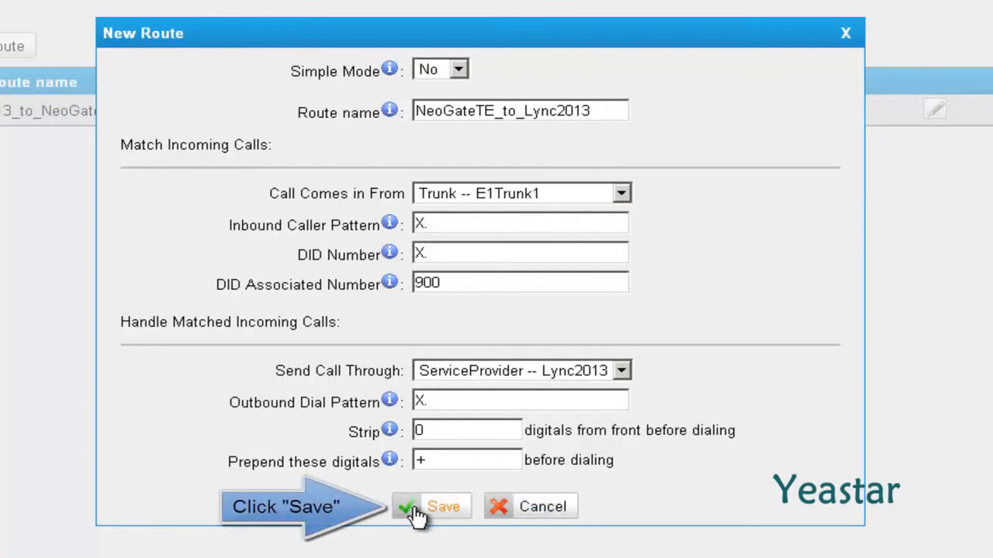
left_click(432, 506)
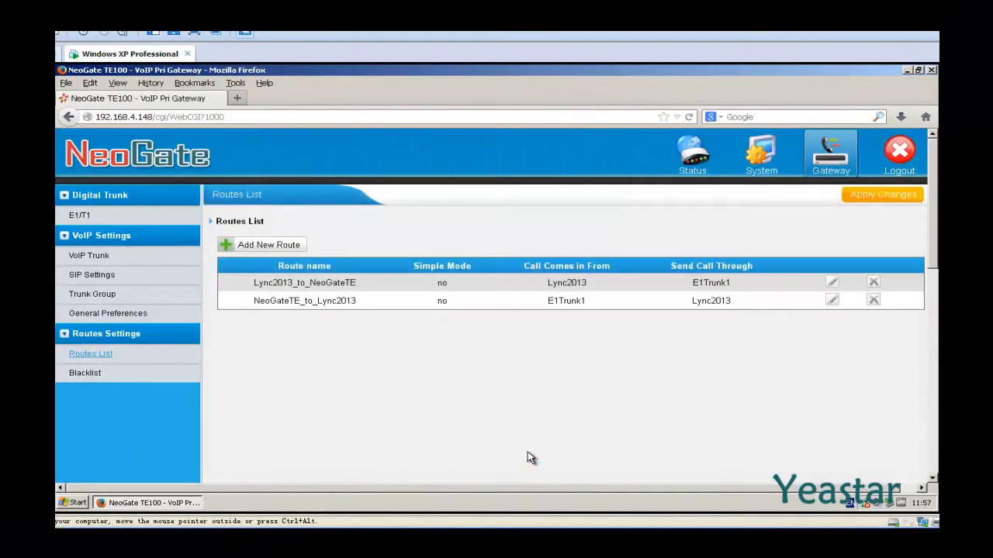